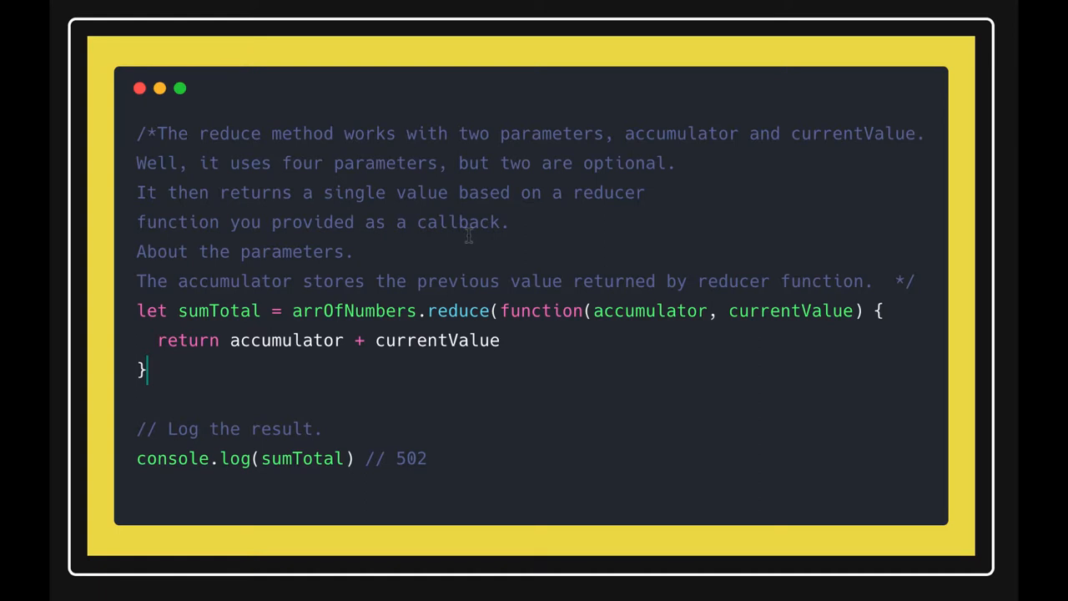
- Add the comment '// arrOfNumbers = [4,3,2,1]' after the About the parameters line
{"action": "type", "text": "// arrOfNumbers = [4321]"}
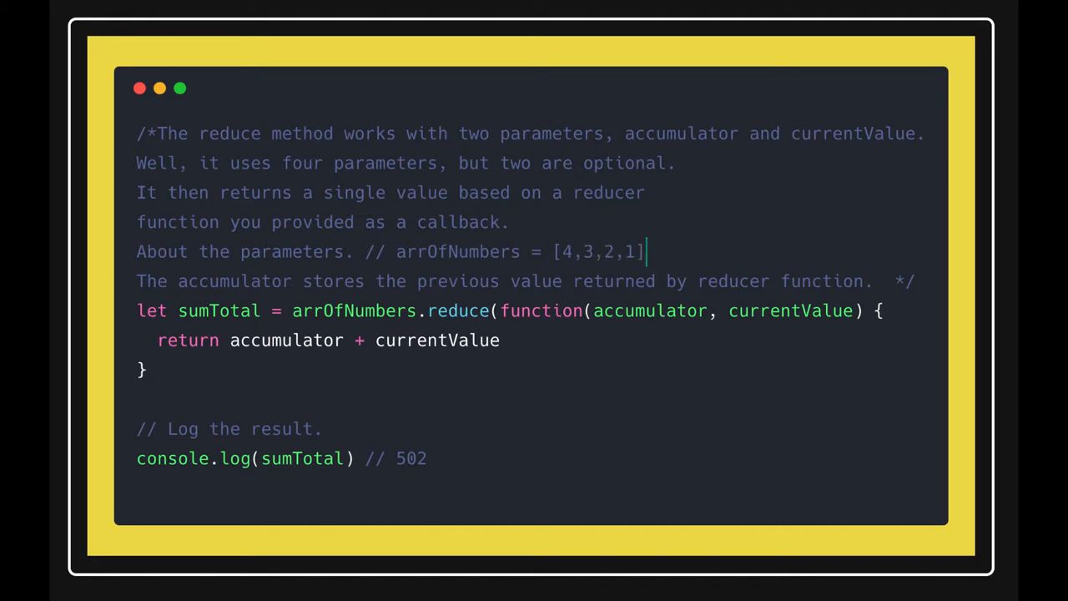
- Append a semicolon after the closing bracket of arrOfNumbers = [4,3,2,1]
{"action": "type", "text": ";"}
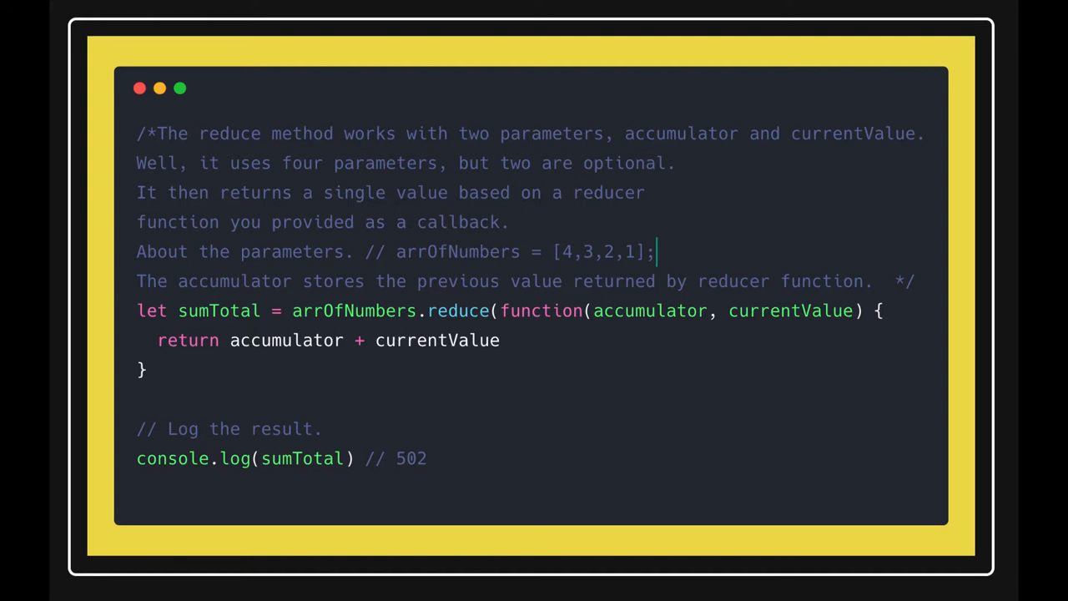
{"action": "mouse_move", "coordinate": [542, 286]}
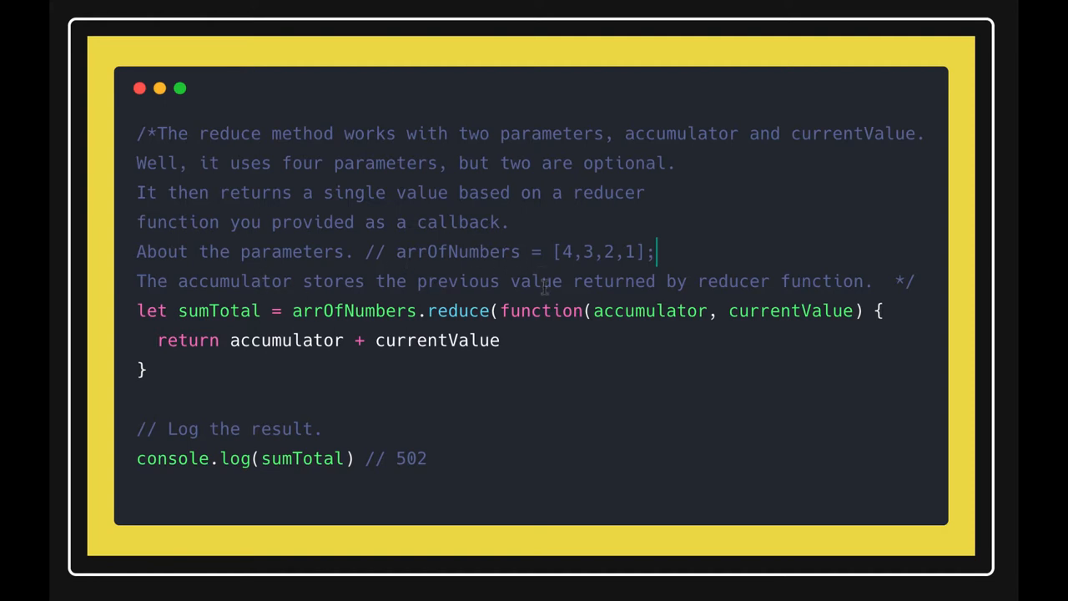
{"action": "double_click", "coordinate": [436, 340]}
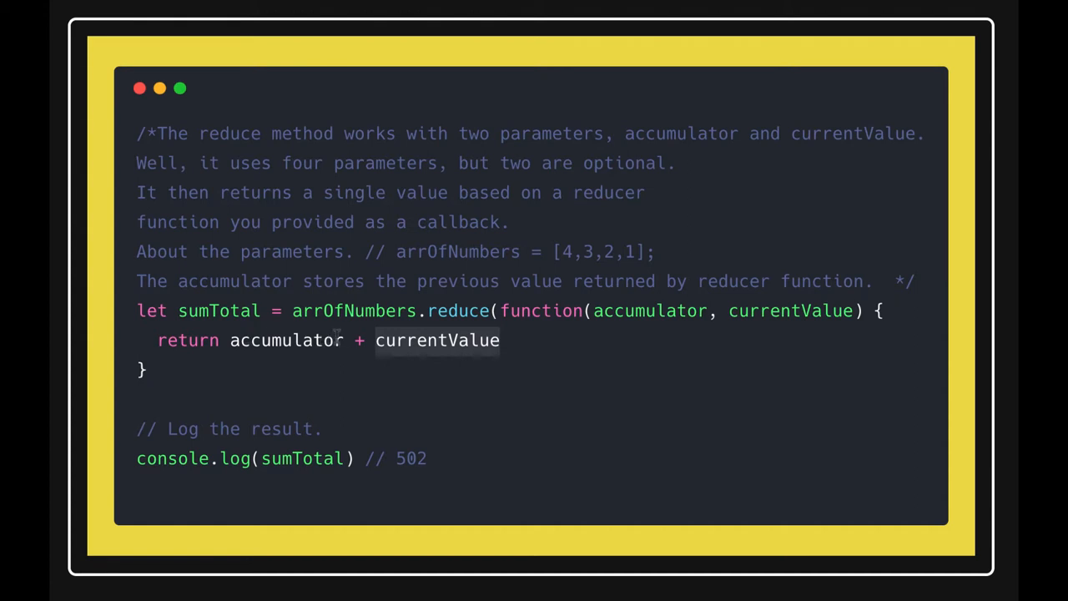
{"action": "mouse_move", "coordinate": [362, 339]}
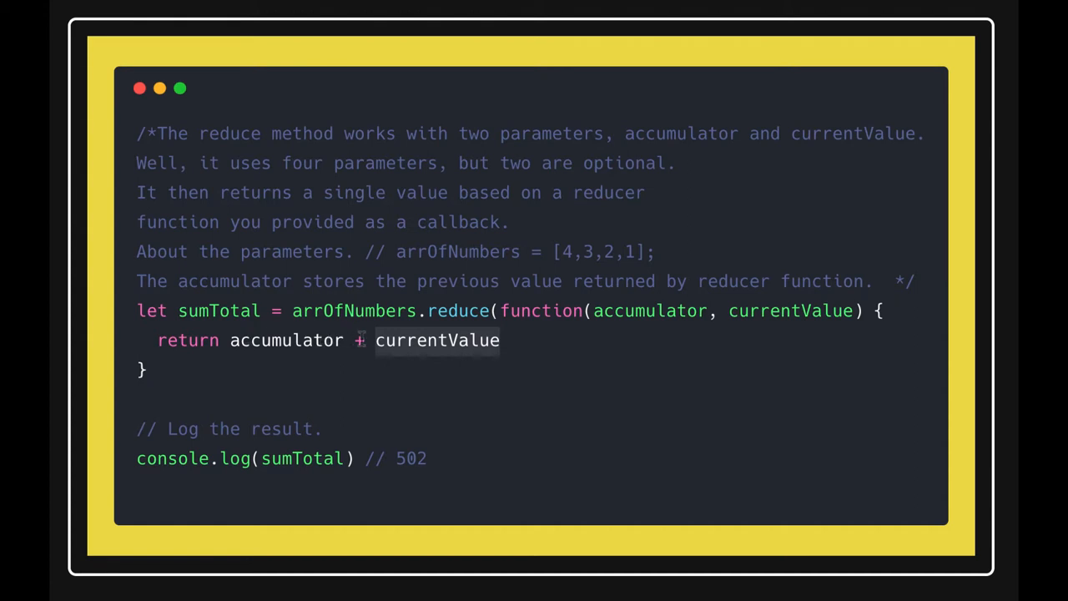